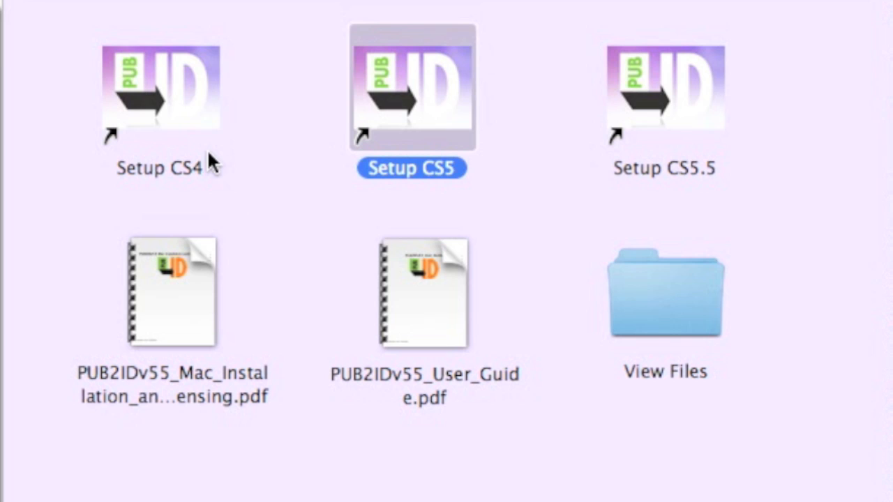
mouse_move(170, 148)
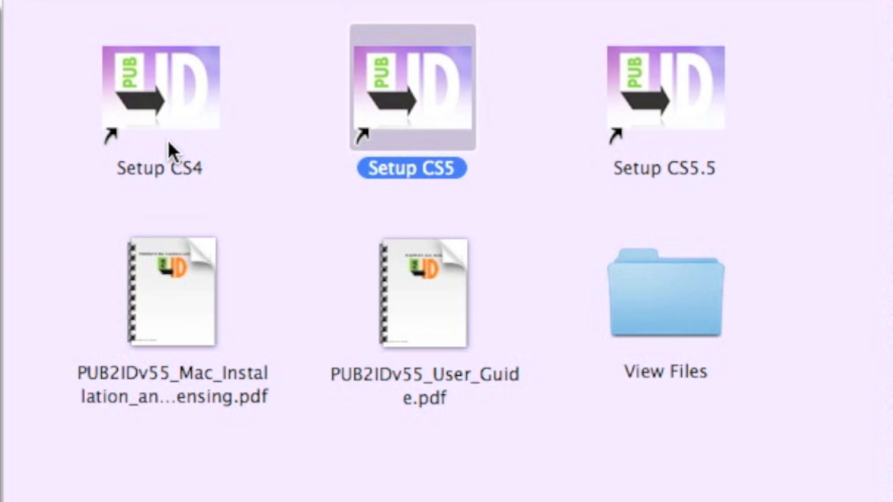
mouse_move(606, 171)
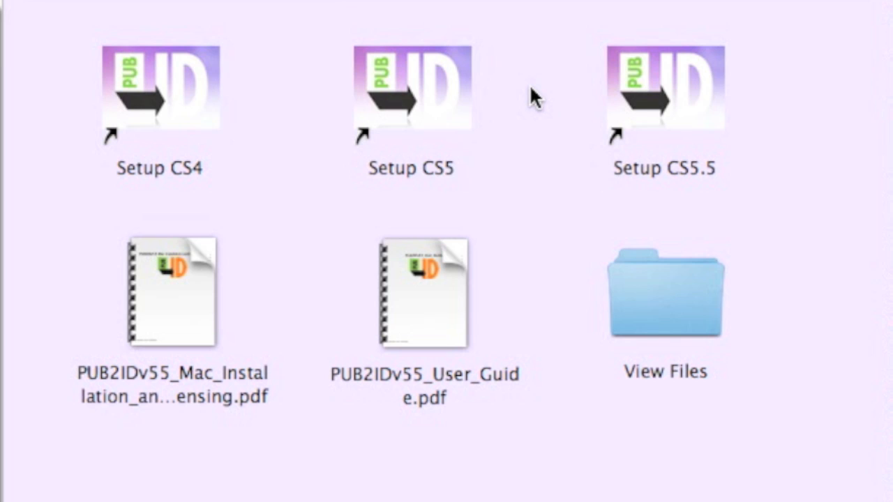
mouse_move(426, 108)
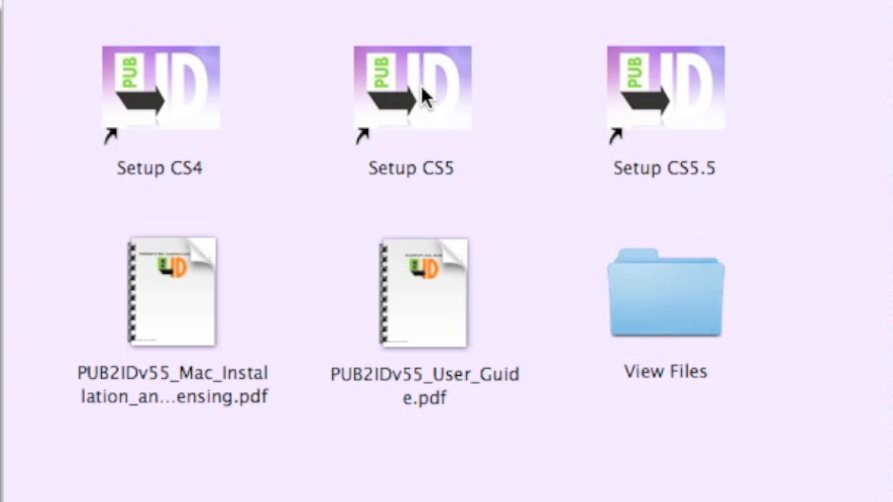
Launch Setup CS5 and install the Pub2IDv5.5 plugin into Adobe InDesign CS5.
left_click(421, 91)
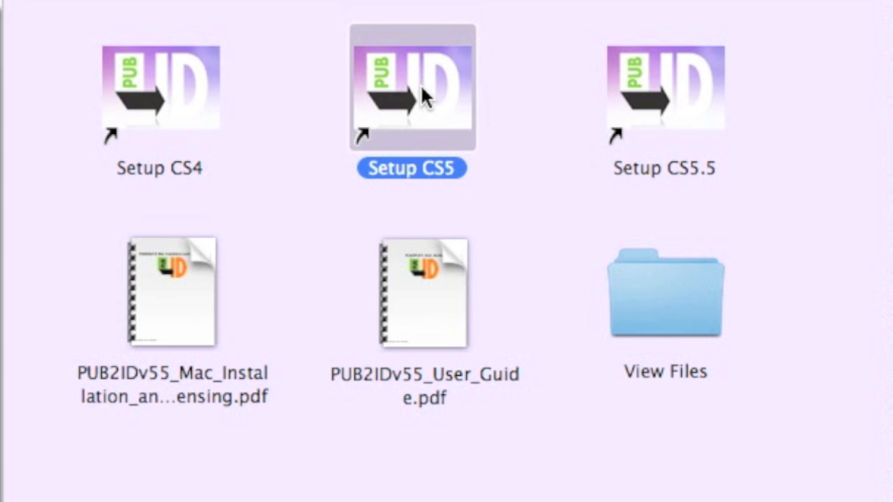
mouse_move(775, 236)
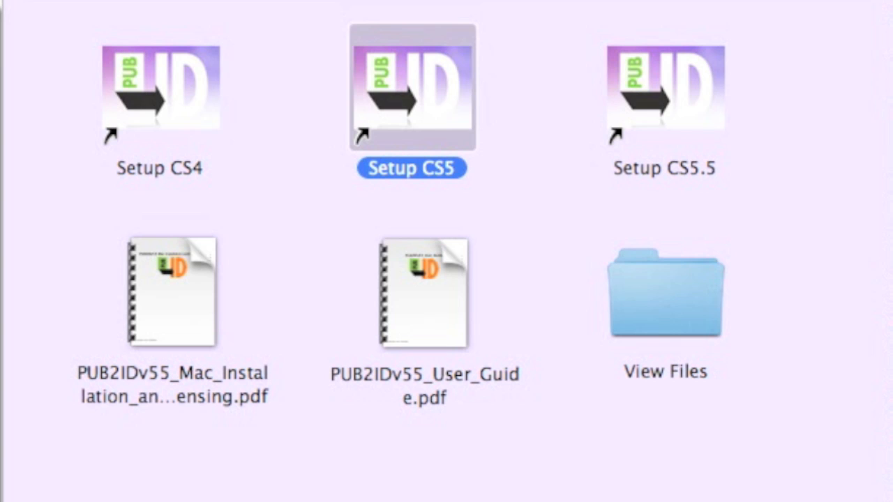
double_click(413, 86)
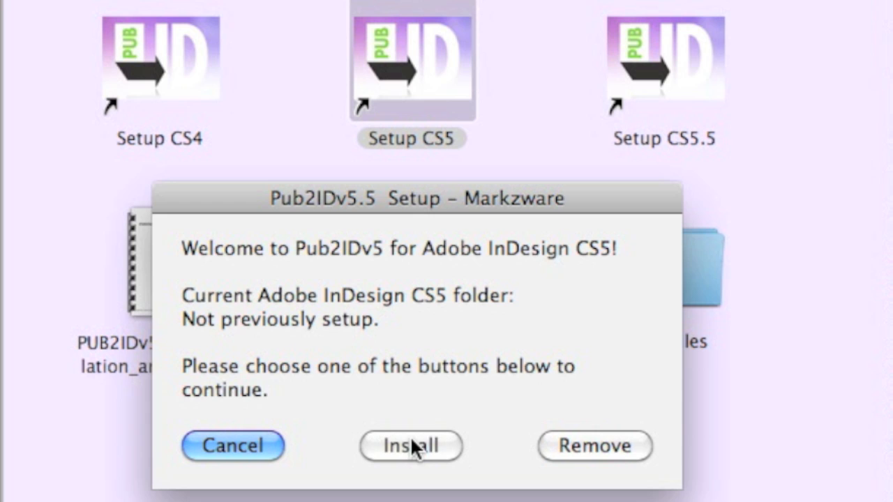
left_click(410, 446)
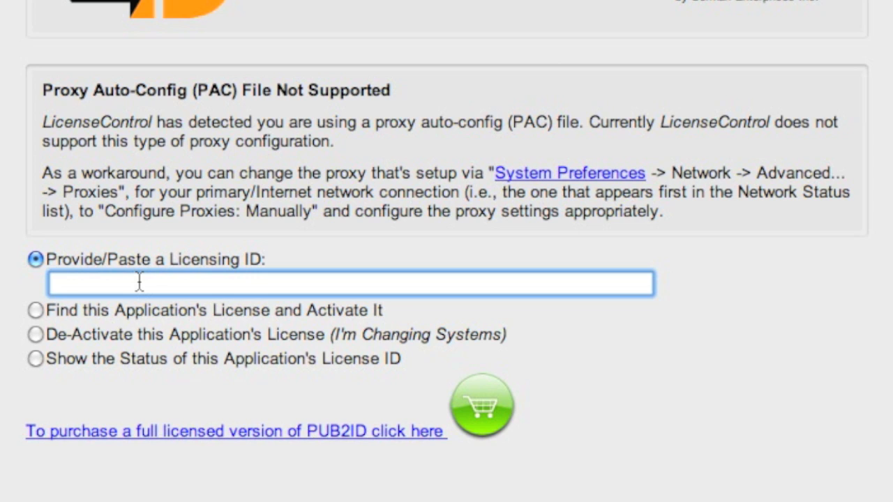
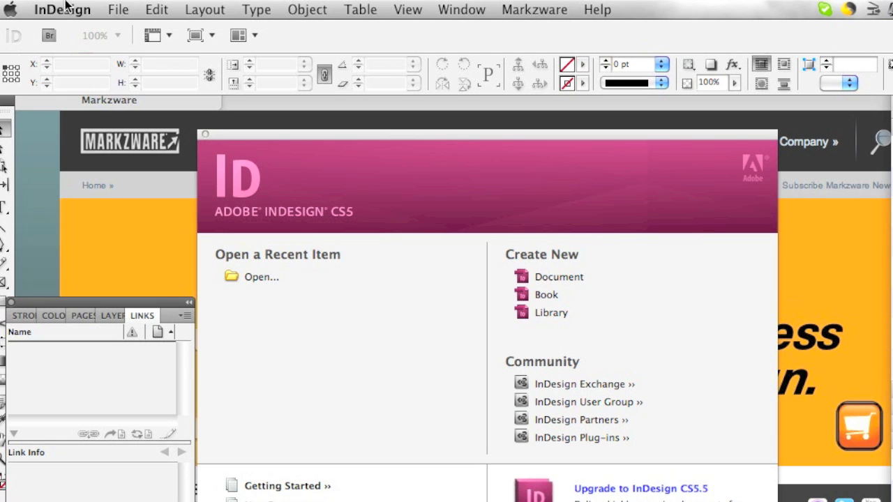
mouse_move(226, 6)
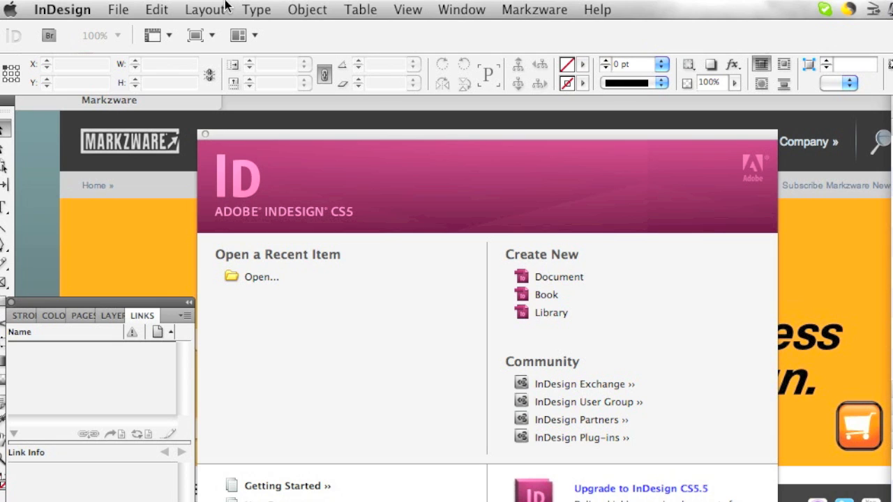
mouse_move(510, 11)
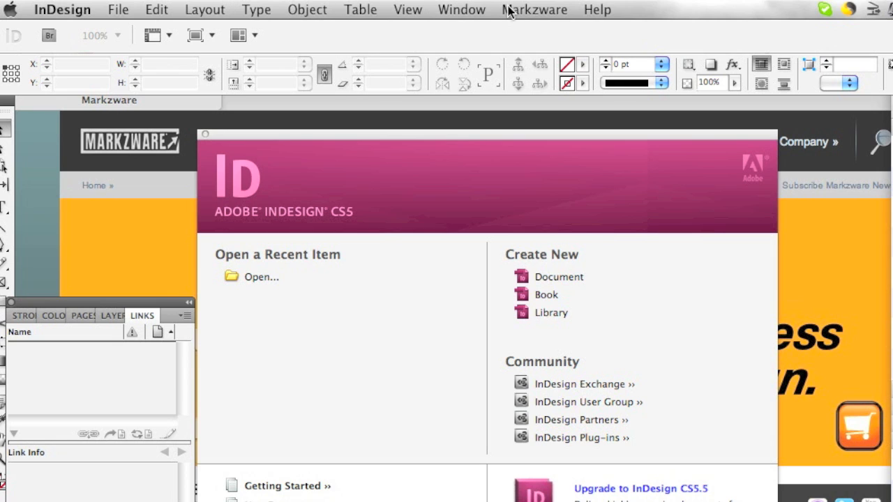
Reach the Markzware menu's Pub2ID Convert Publisher Document command.
left_click(534, 9)
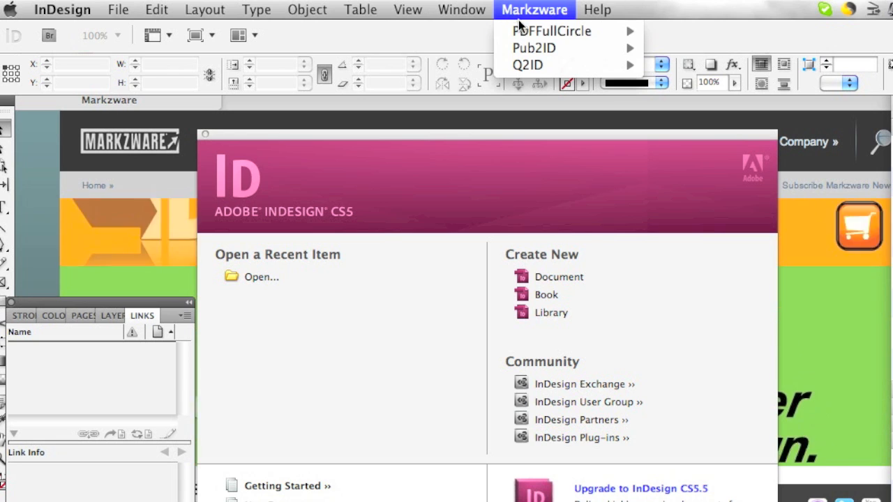
mouse_move(525, 66)
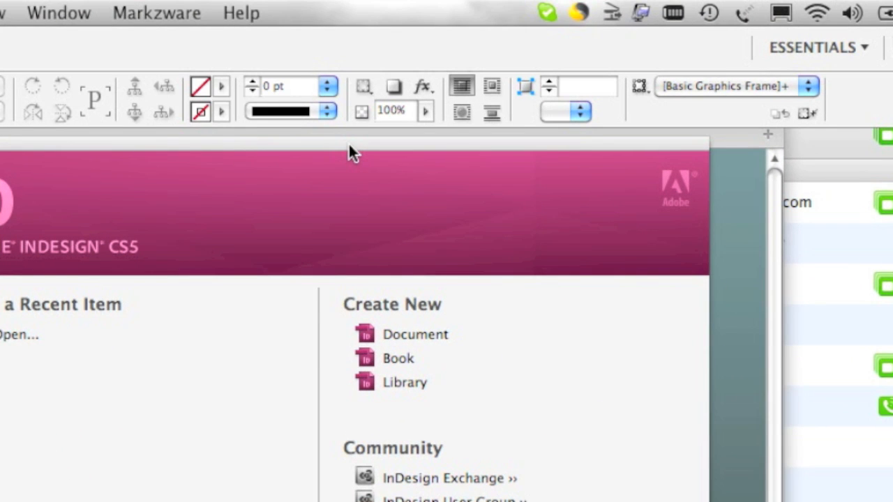
mouse_move(140, 7)
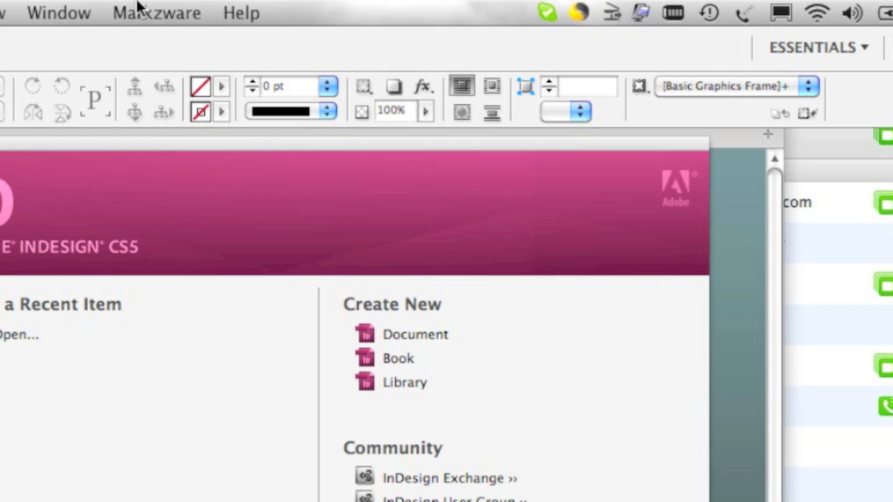
left_click(157, 14)
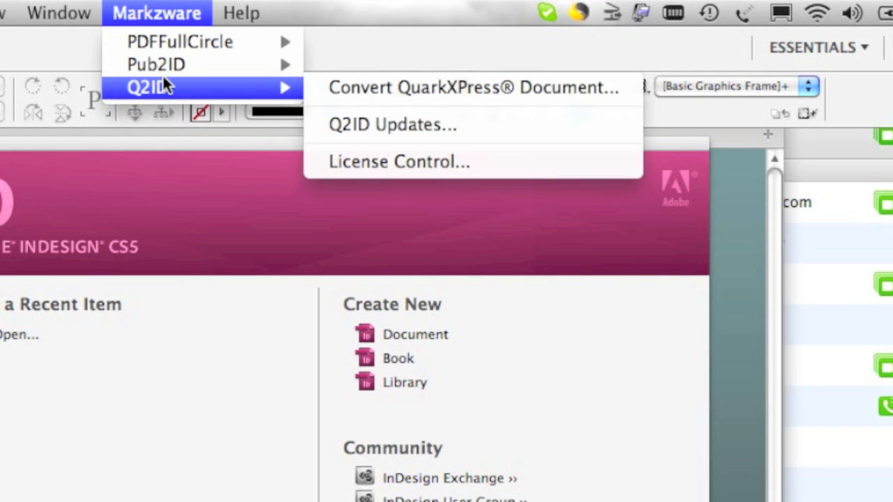
mouse_move(156, 64)
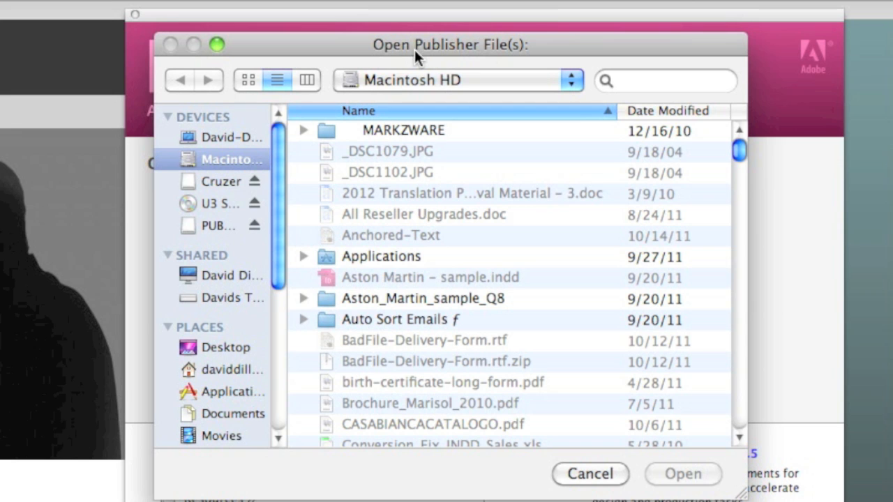
mouse_move(420, 78)
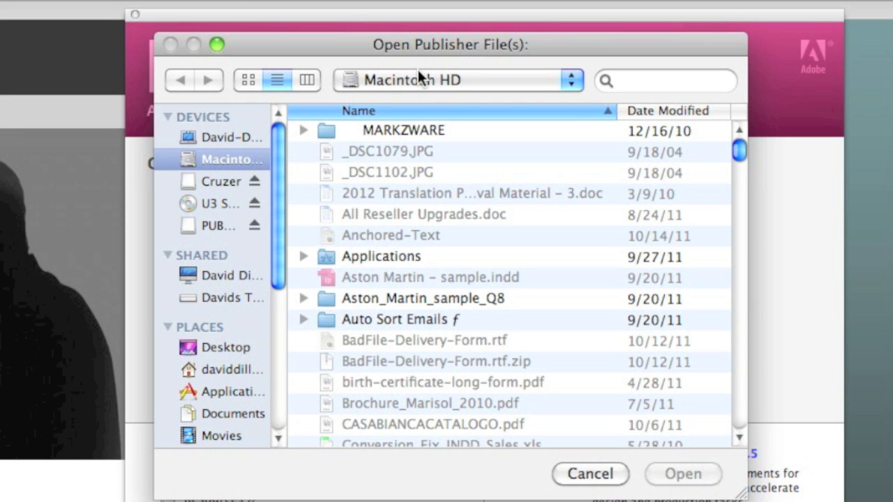
Choose COFF-TECH Jalform NEW GB.pub from the TESTFILES folder for conversion.
left_click(404, 131)
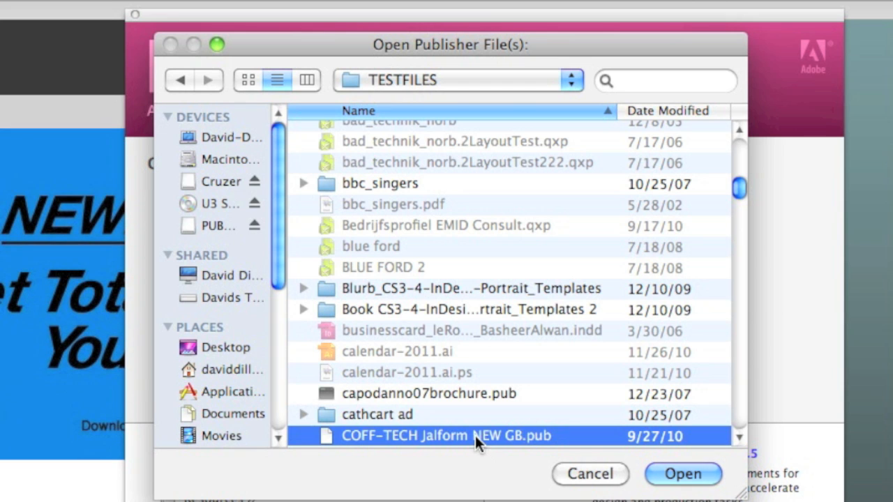
scroll("down", 3)
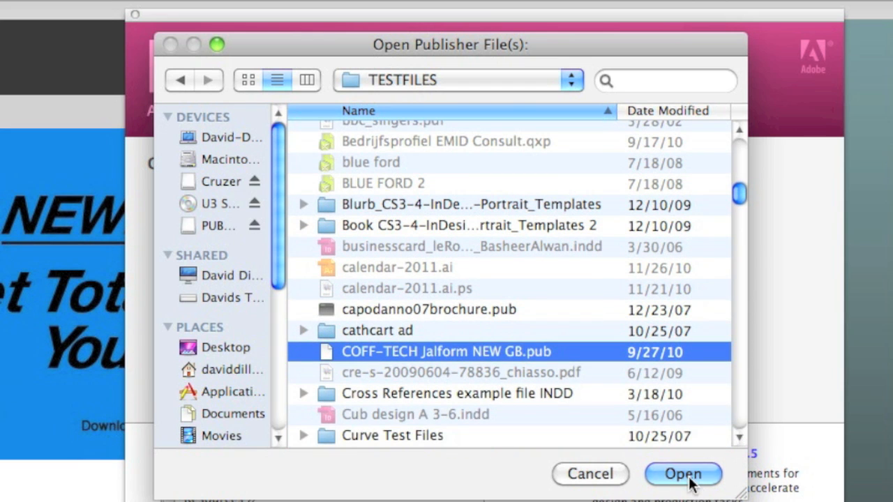
left_click(681, 475)
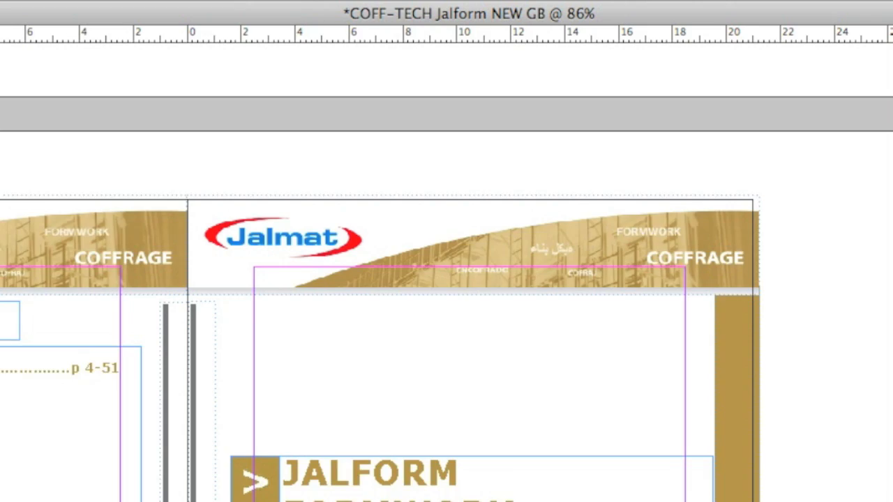
Review the converted COFF-TECH Jalform NEW GB layout while Pub2ID finishes.
scroll("down", 3)
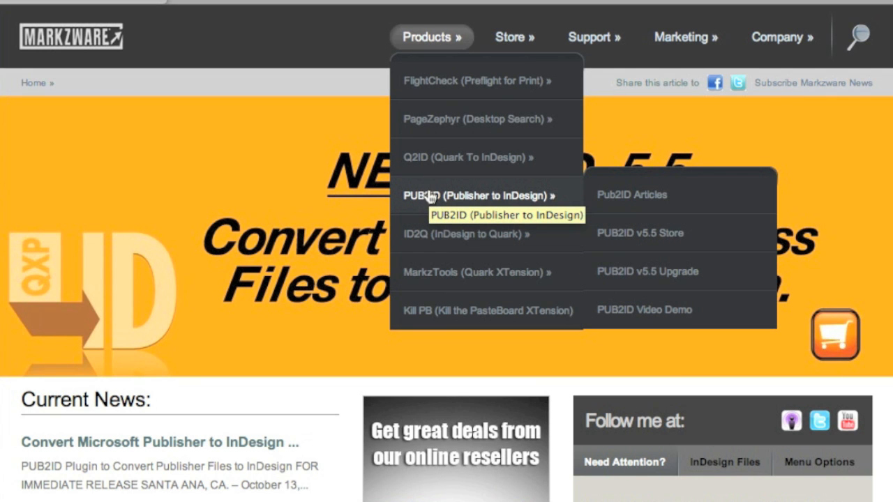
mouse_move(649, 215)
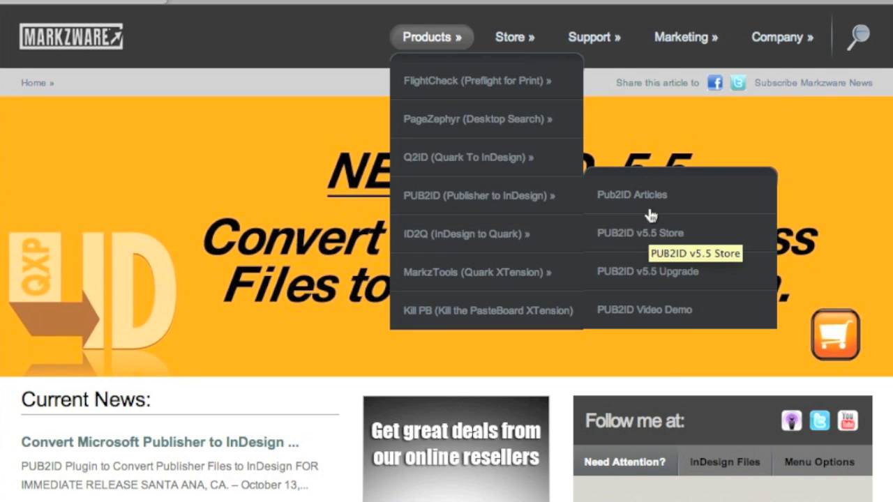
mouse_move(647, 202)
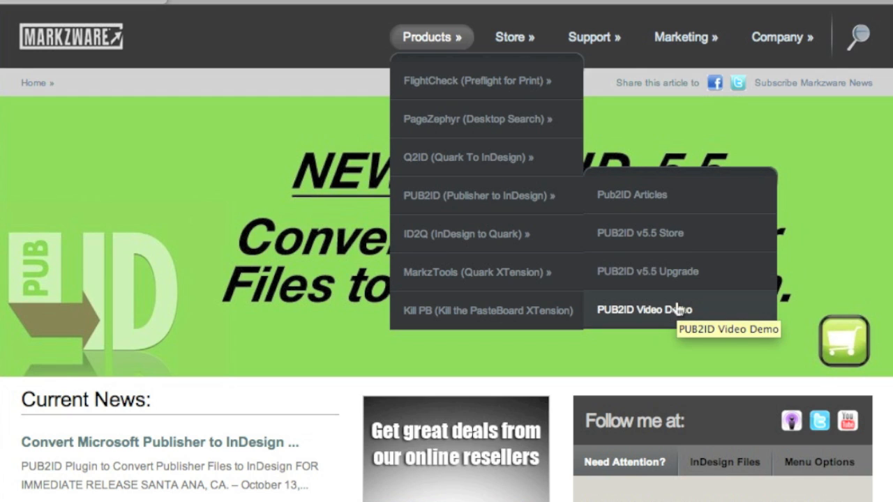
Go to the PUB2ID Video Demo page from the Products menu.
left_click(642, 310)
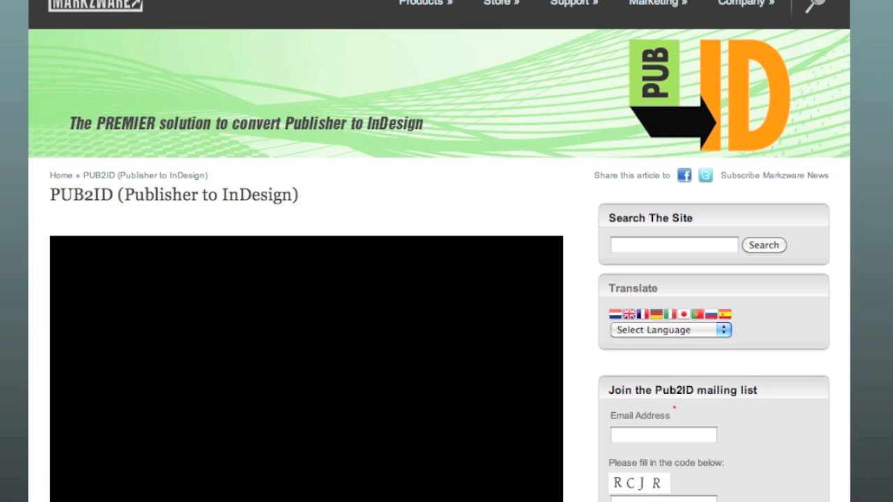
scroll("down", 3)
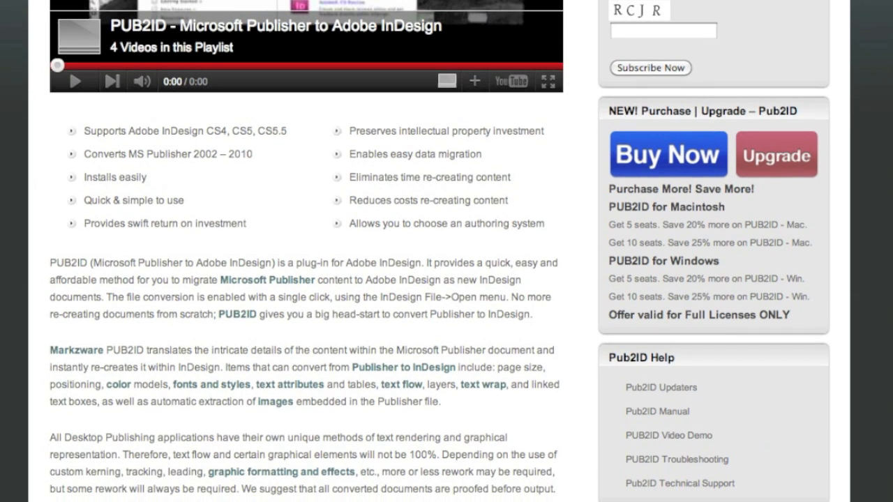
scroll("down", 3)
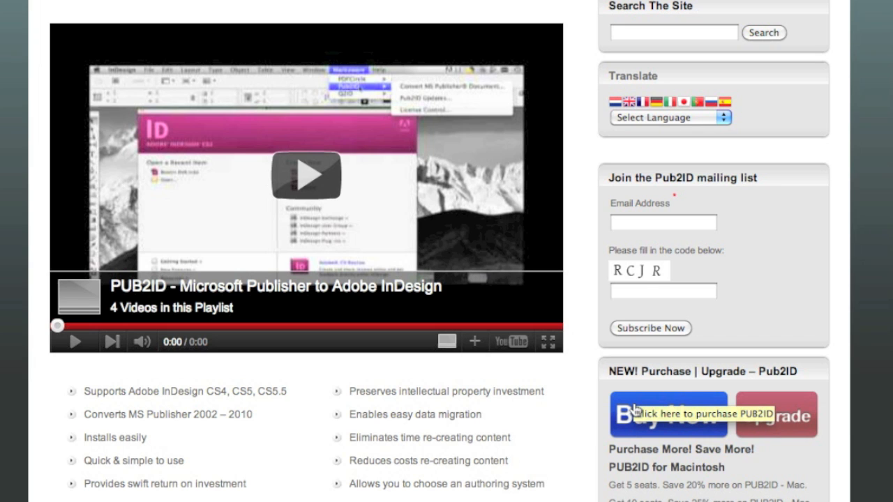
left_click(670, 416)
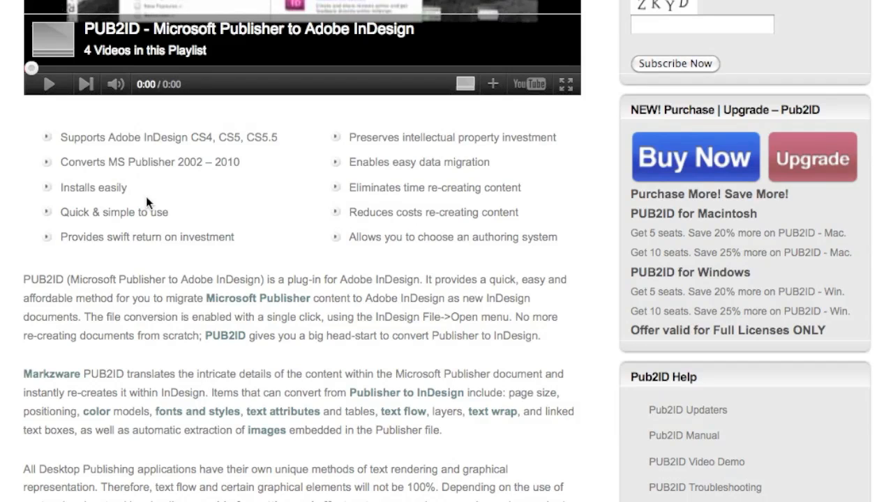
mouse_move(120, 205)
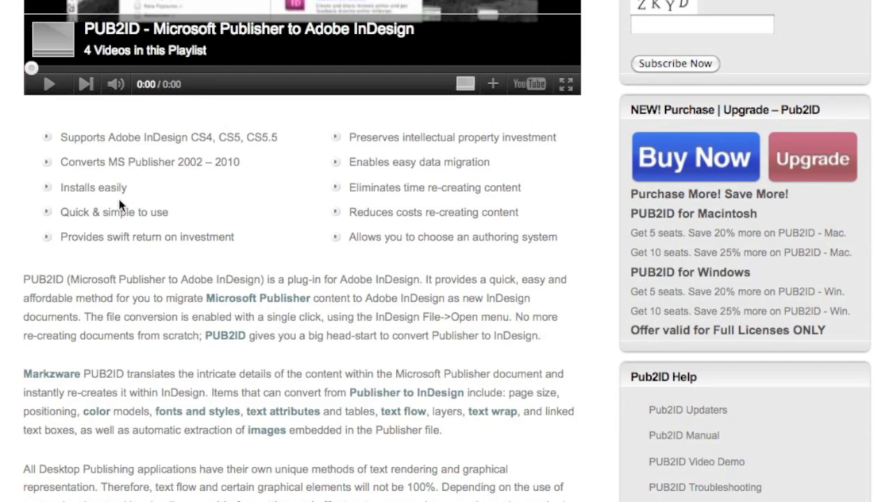
mouse_move(352, 219)
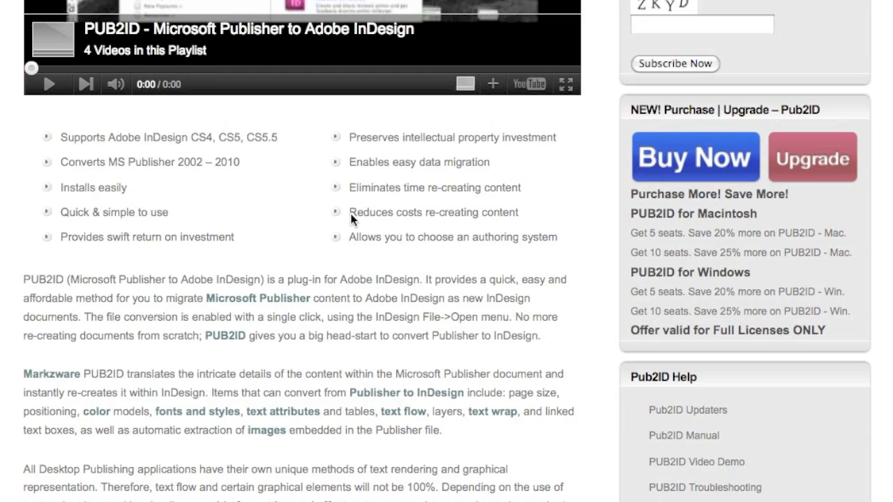
mouse_move(330, 220)
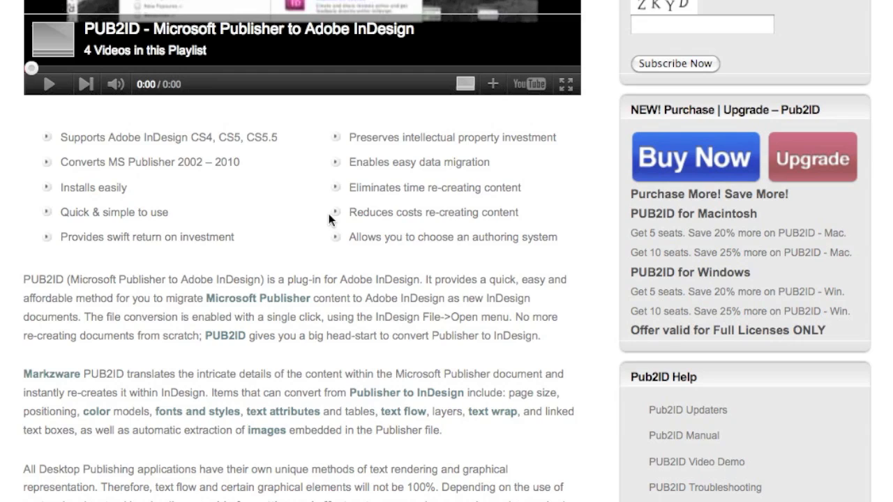
mouse_move(324, 220)
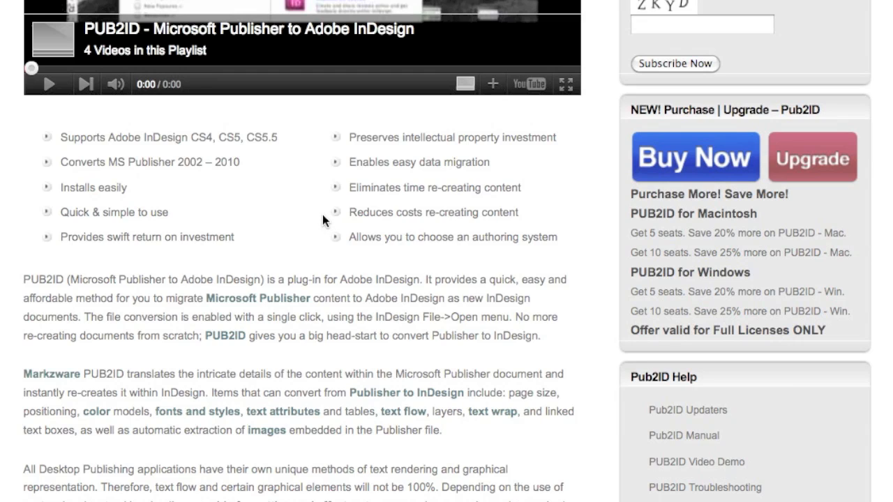
mouse_move(322, 293)
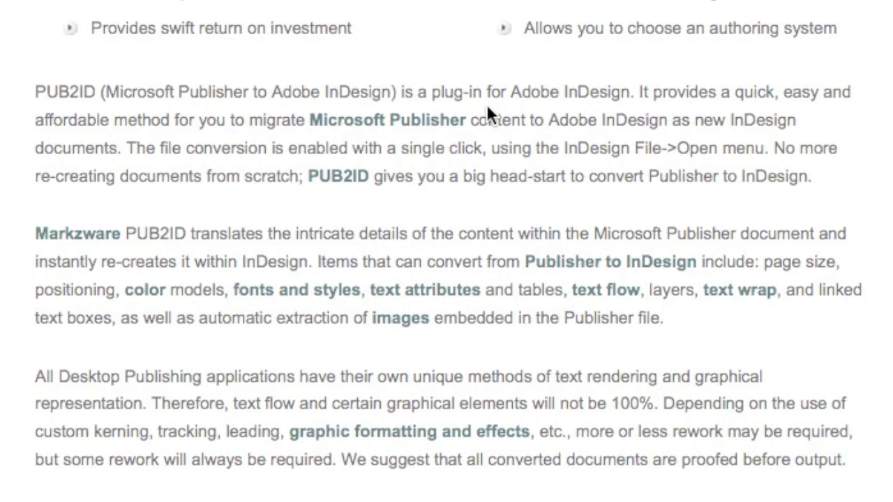
mouse_move(495, 273)
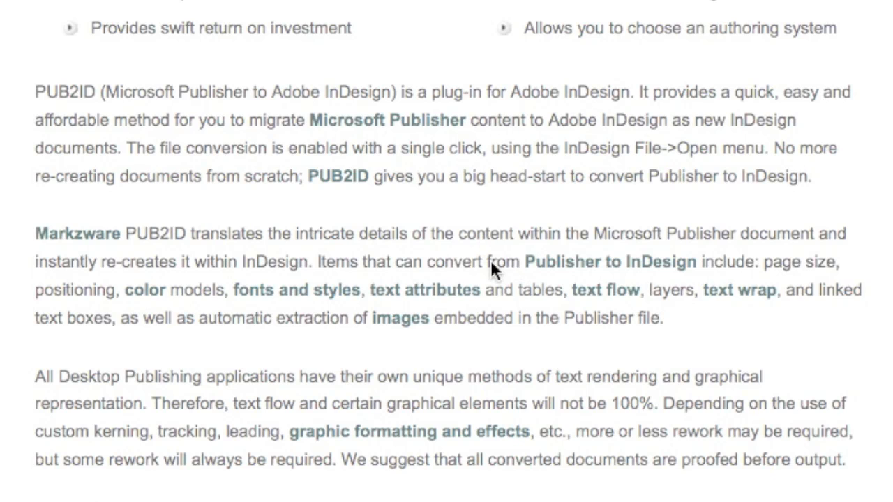
mouse_move(139, 301)
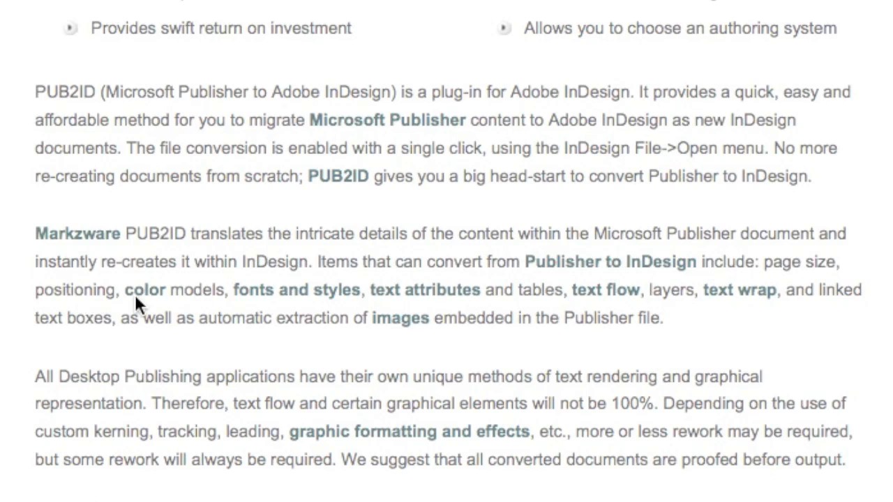
mouse_move(360, 313)
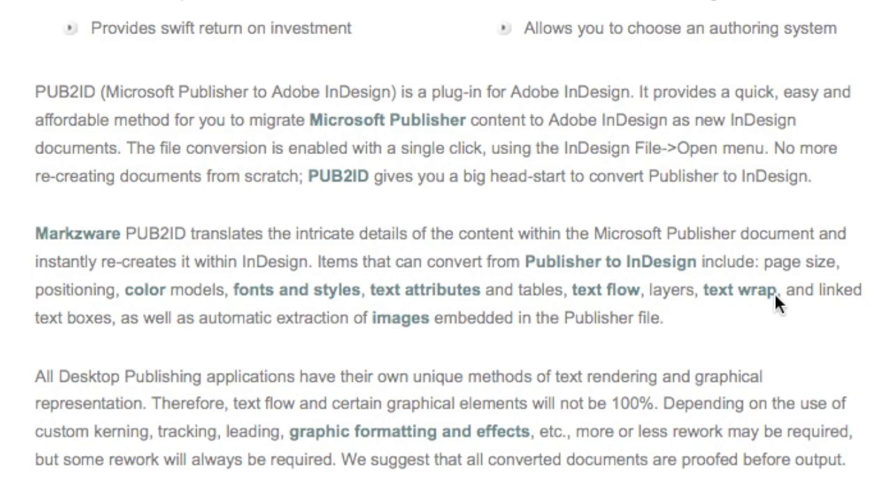
mouse_move(798, 310)
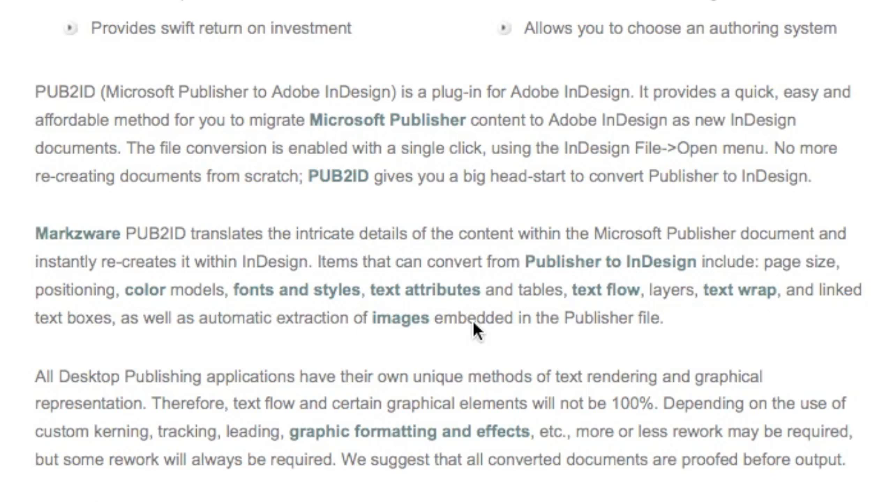
mouse_move(388, 328)
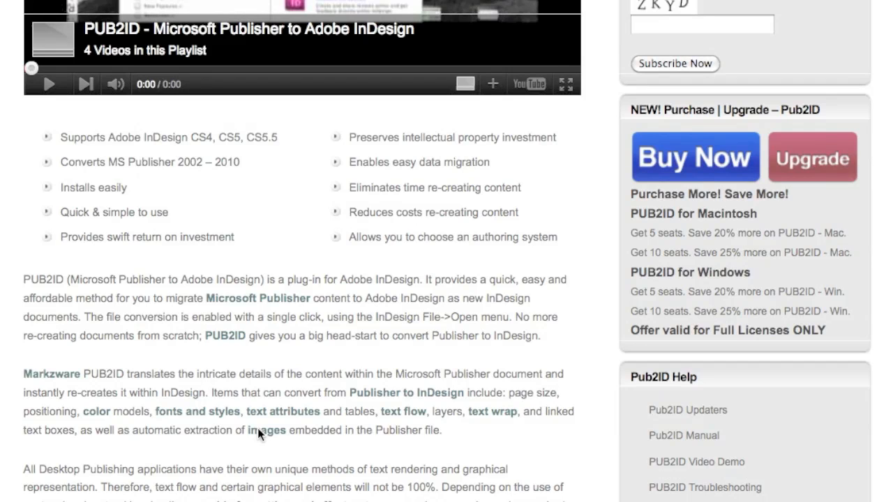
mouse_move(225, 272)
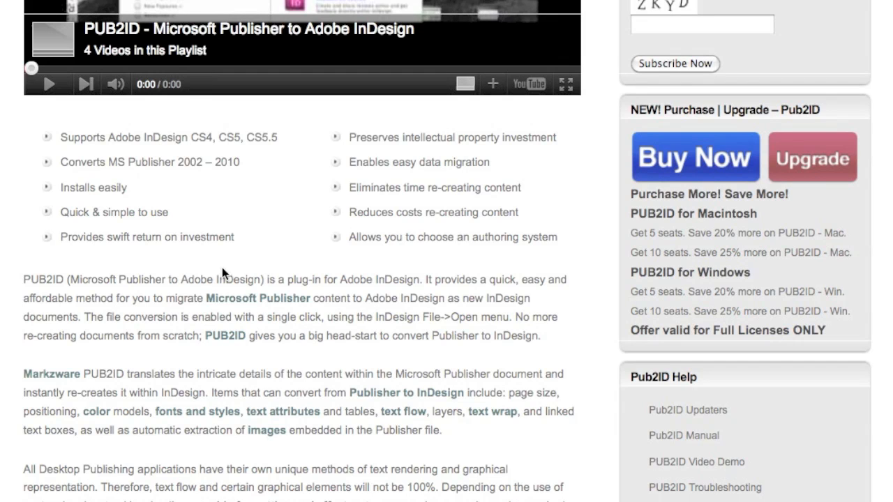
mouse_move(675, 165)
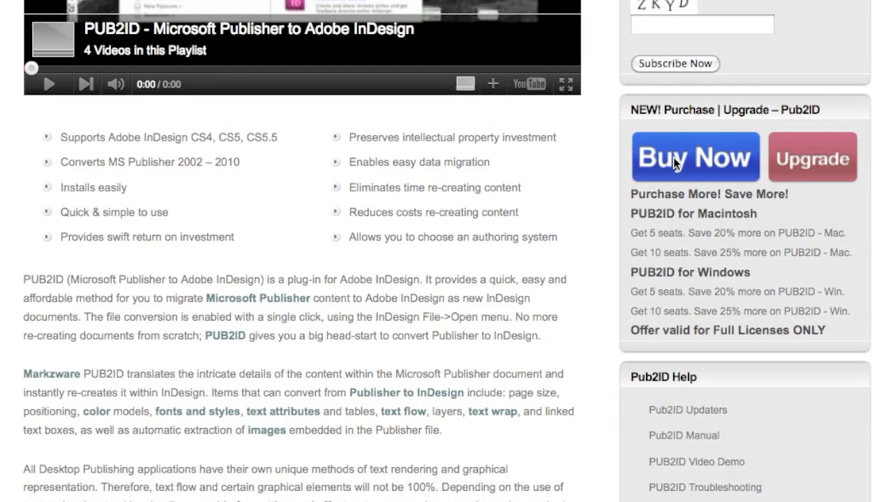